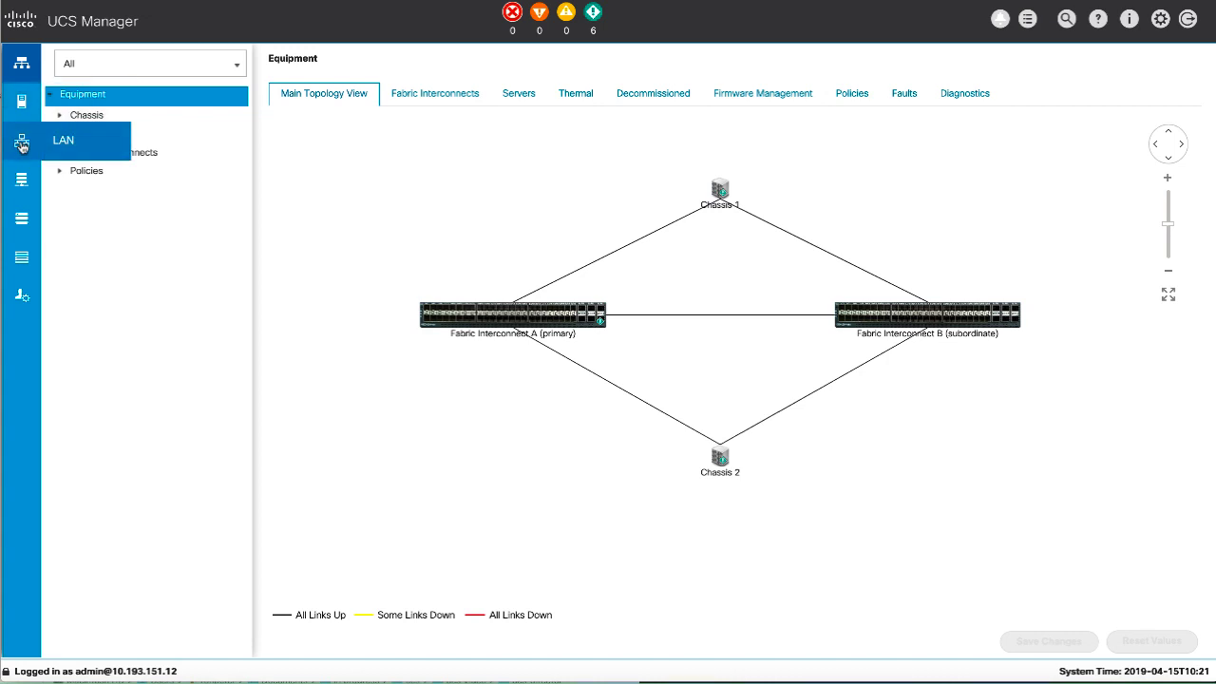
Open Create vNIC Template from vNIC Templates under LAN Policies > root.
{"action": "left_click", "coordinate": [21, 141]}
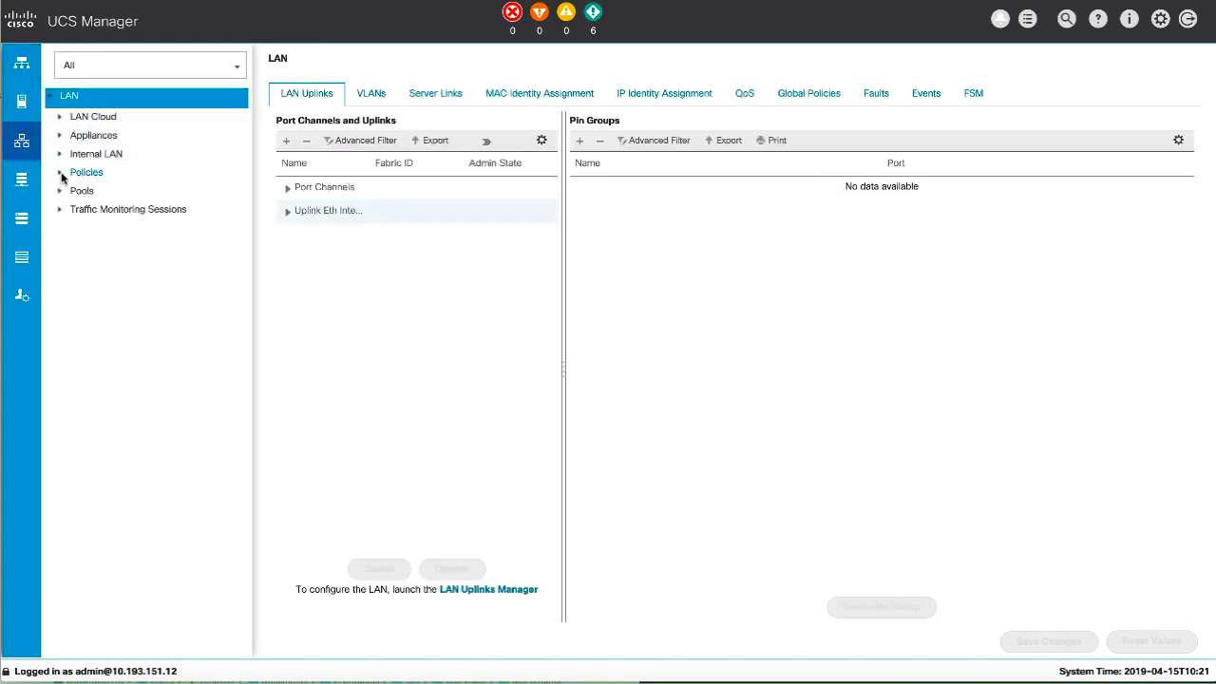
{"action": "left_click", "coordinate": [60, 172]}
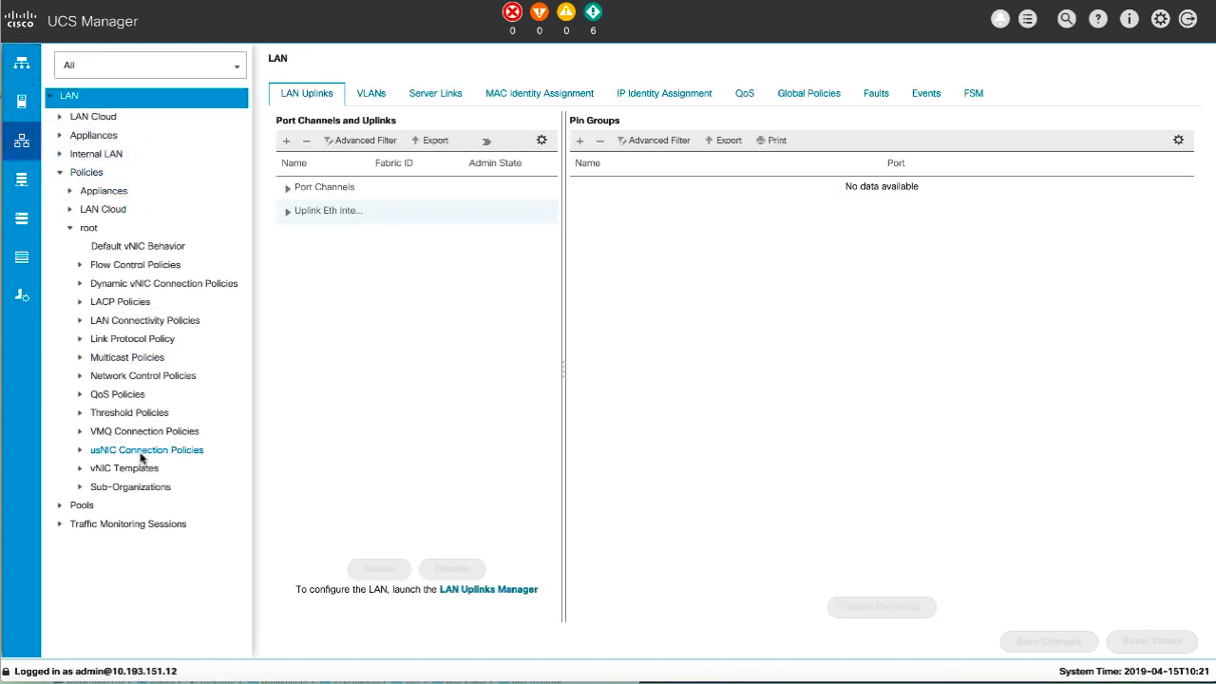
{"action": "left_click", "coordinate": [123, 467]}
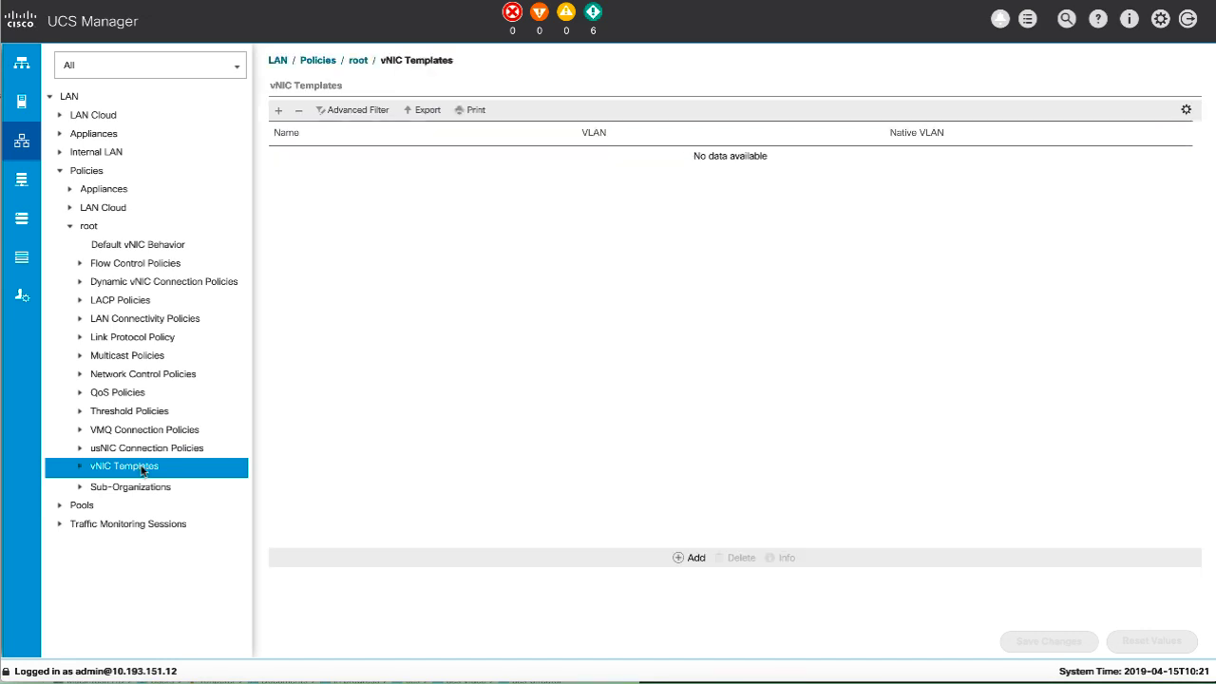
{"action": "right_click", "coordinate": [123, 465]}
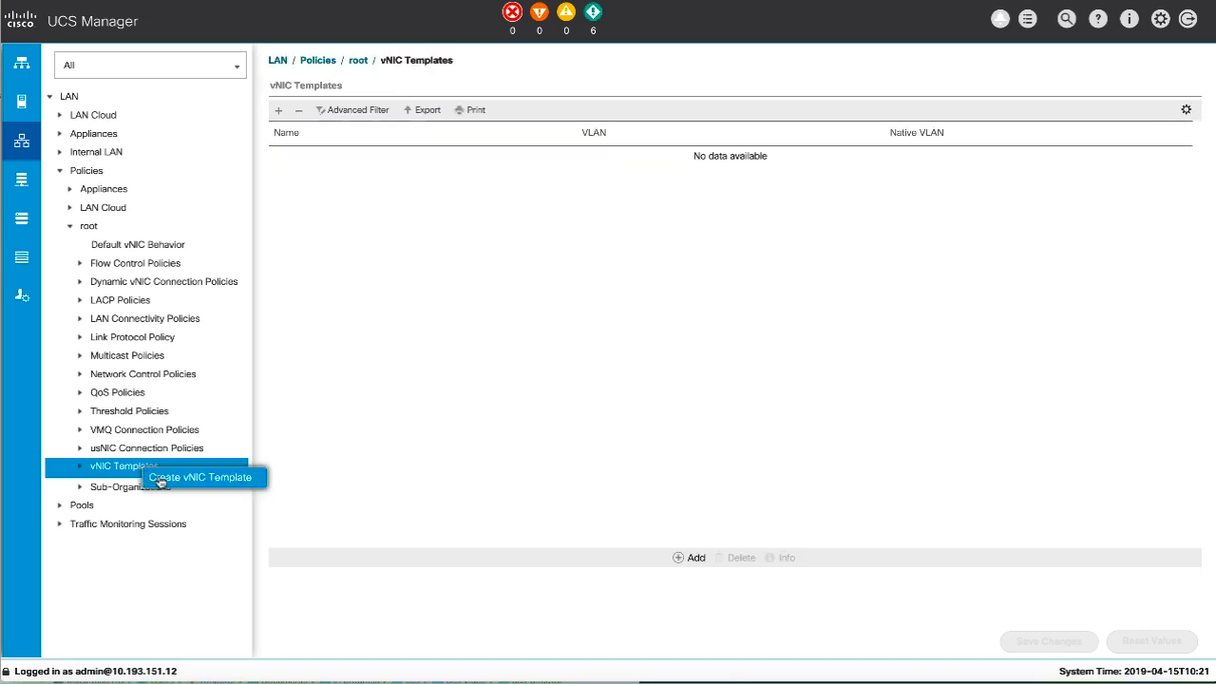
{"action": "left_click", "coordinate": [201, 477]}
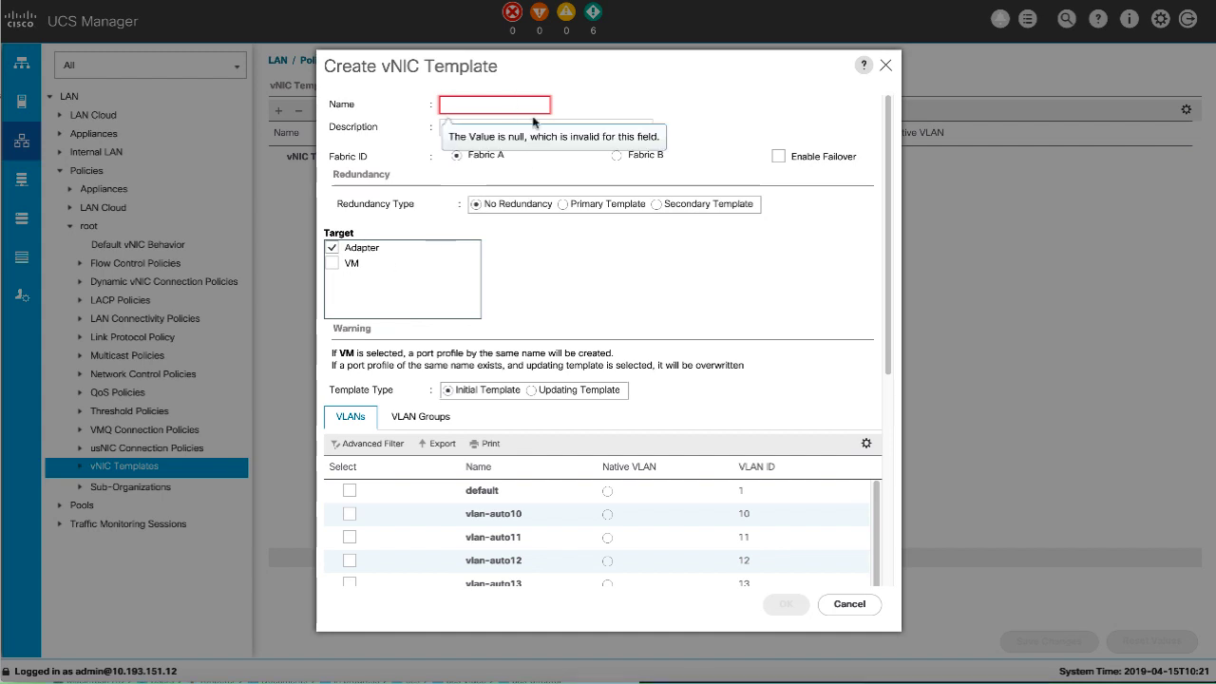
Name the template 'webserver-eth0' and enable failover.
{"action": "type", "text": "webserver-eth0"}
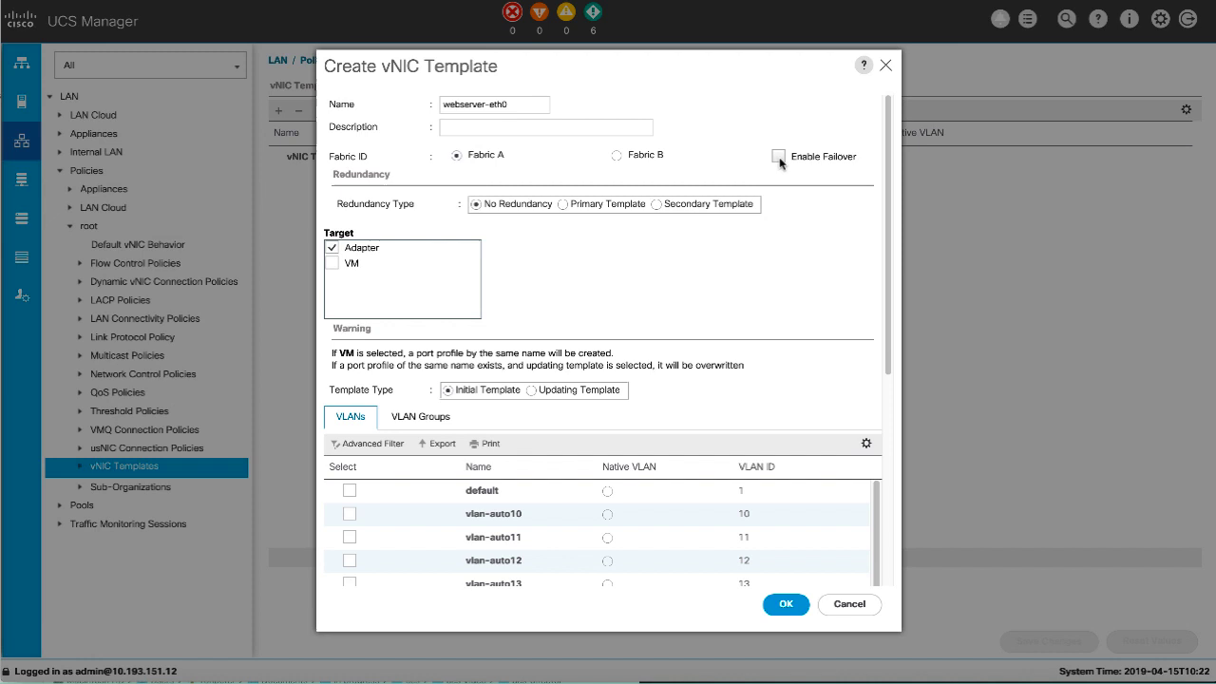
{"action": "left_click", "coordinate": [778, 156]}
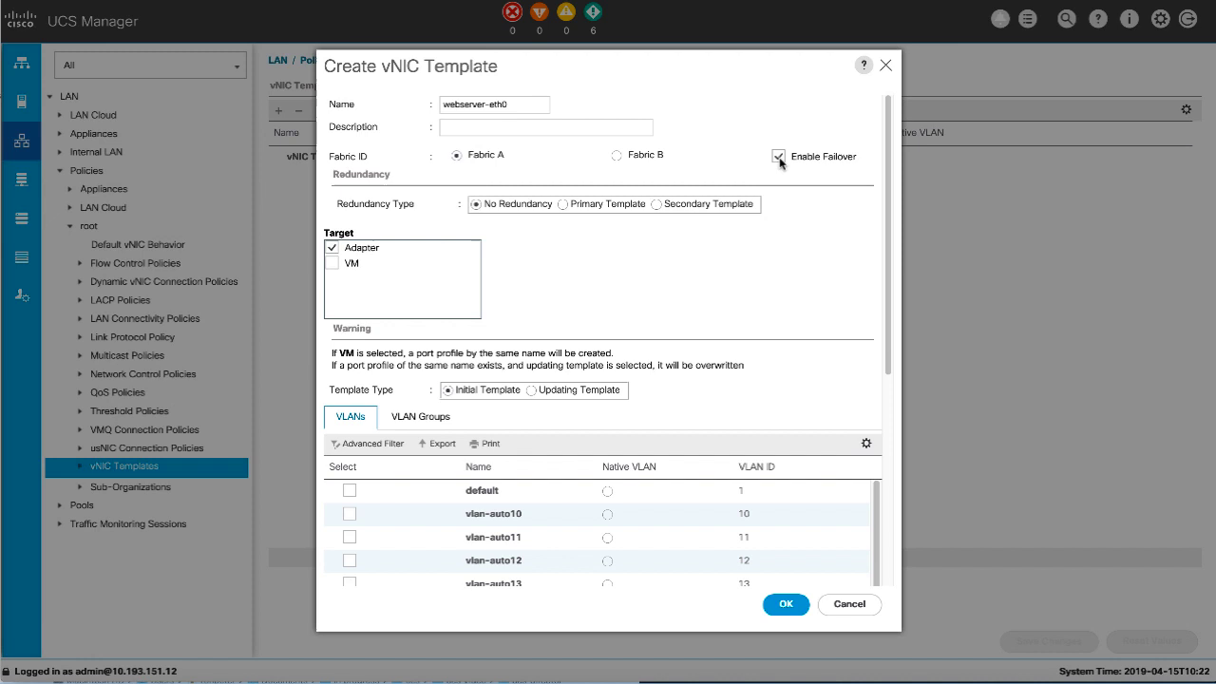
{"action": "left_click", "coordinate": [777, 157]}
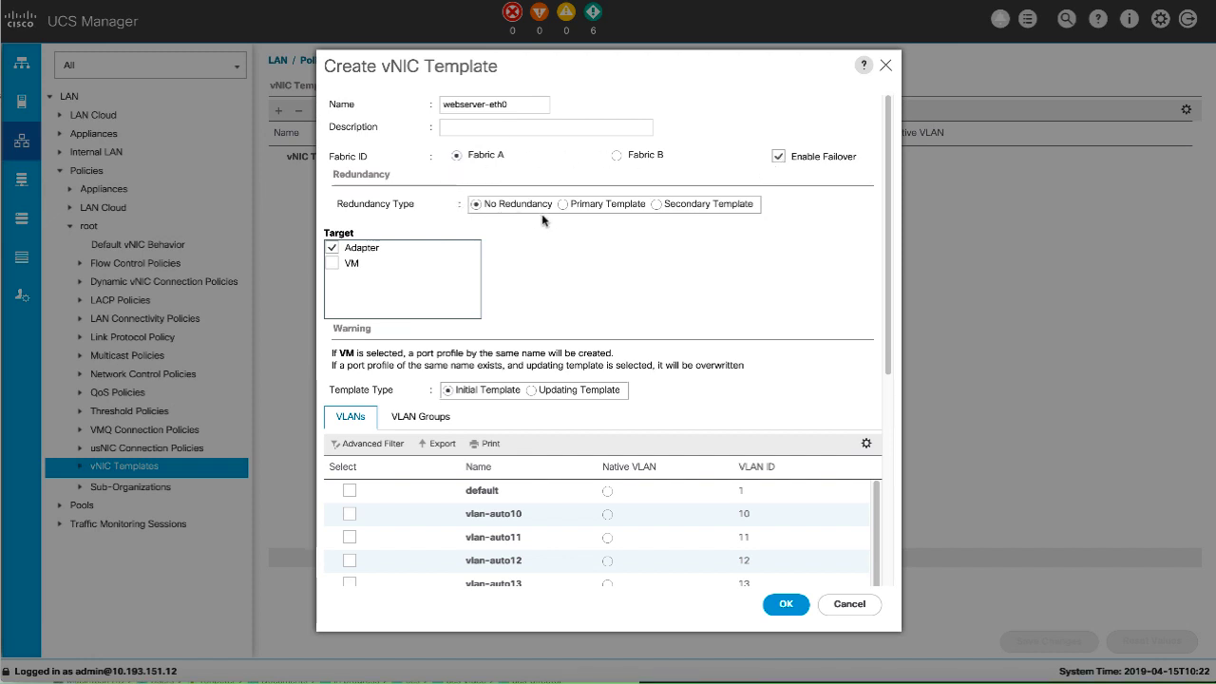
{"action": "mouse_move", "coordinate": [672, 218]}
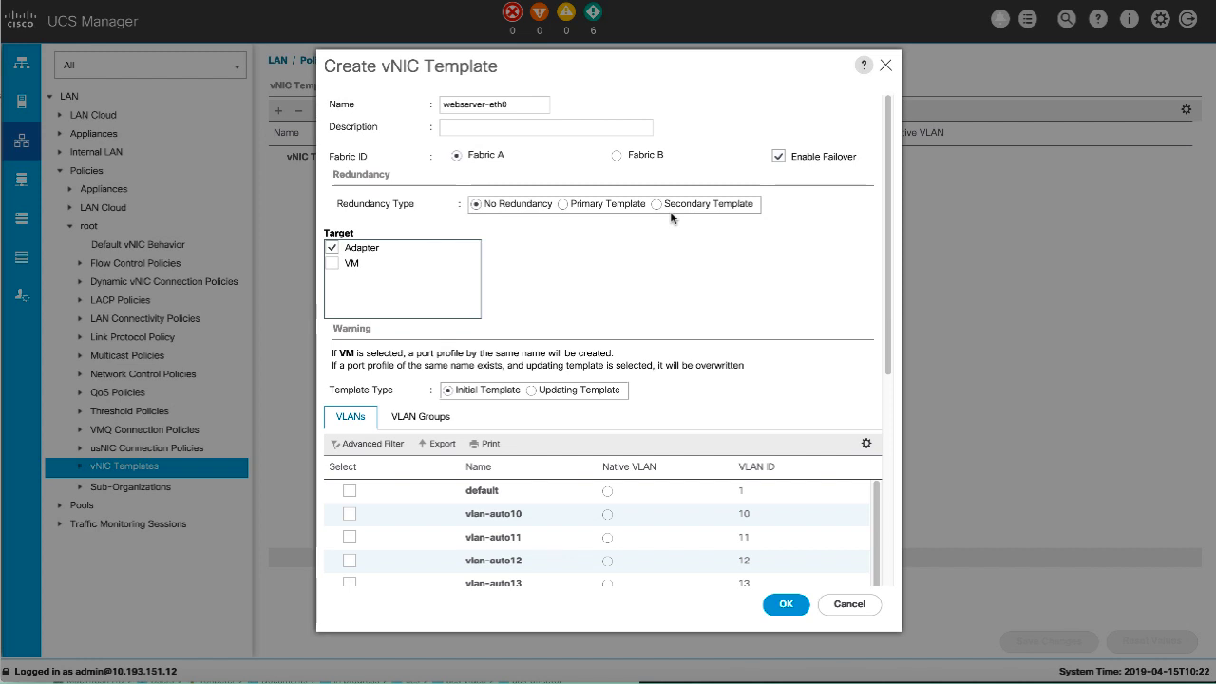
{"action": "mouse_move", "coordinate": [651, 223]}
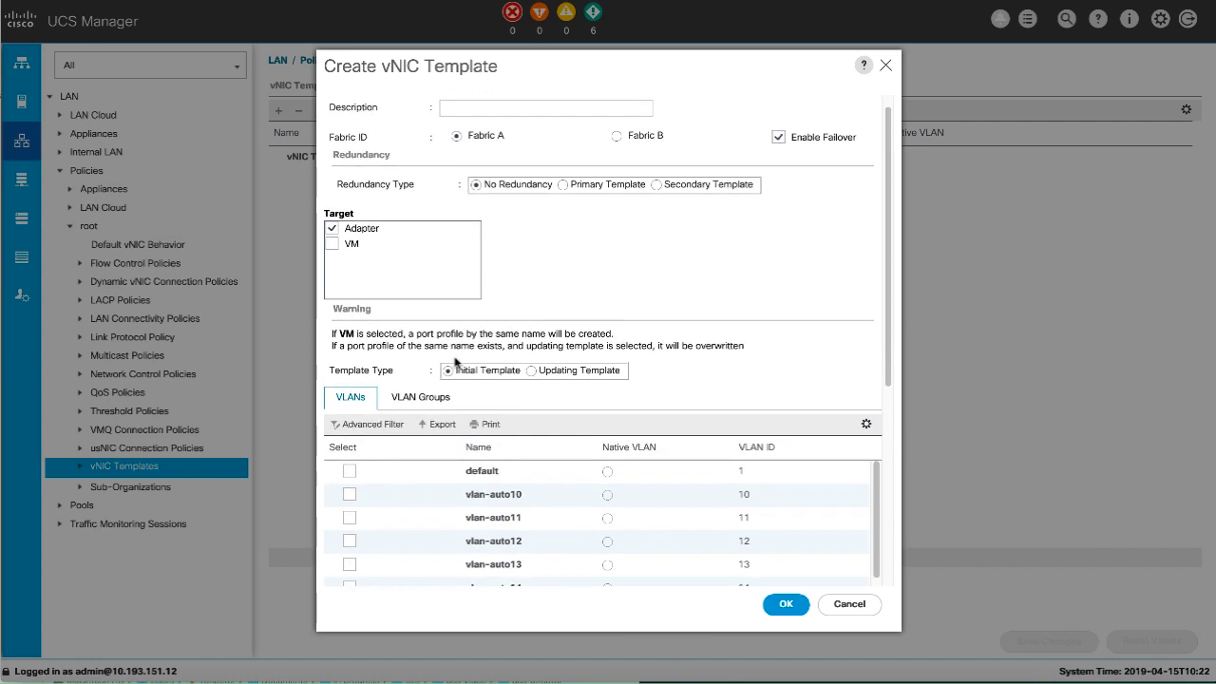
{"action": "mouse_move", "coordinate": [483, 378]}
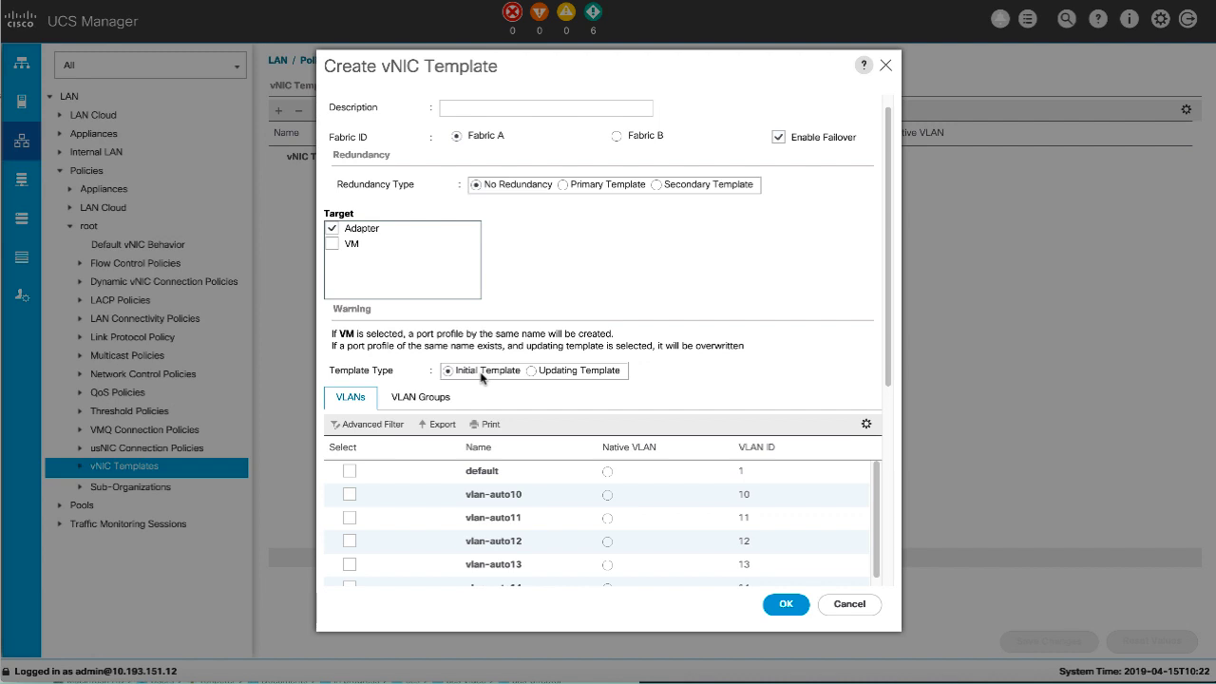
Set the Template Type to Updating Template.
{"action": "left_click", "coordinate": [530, 371]}
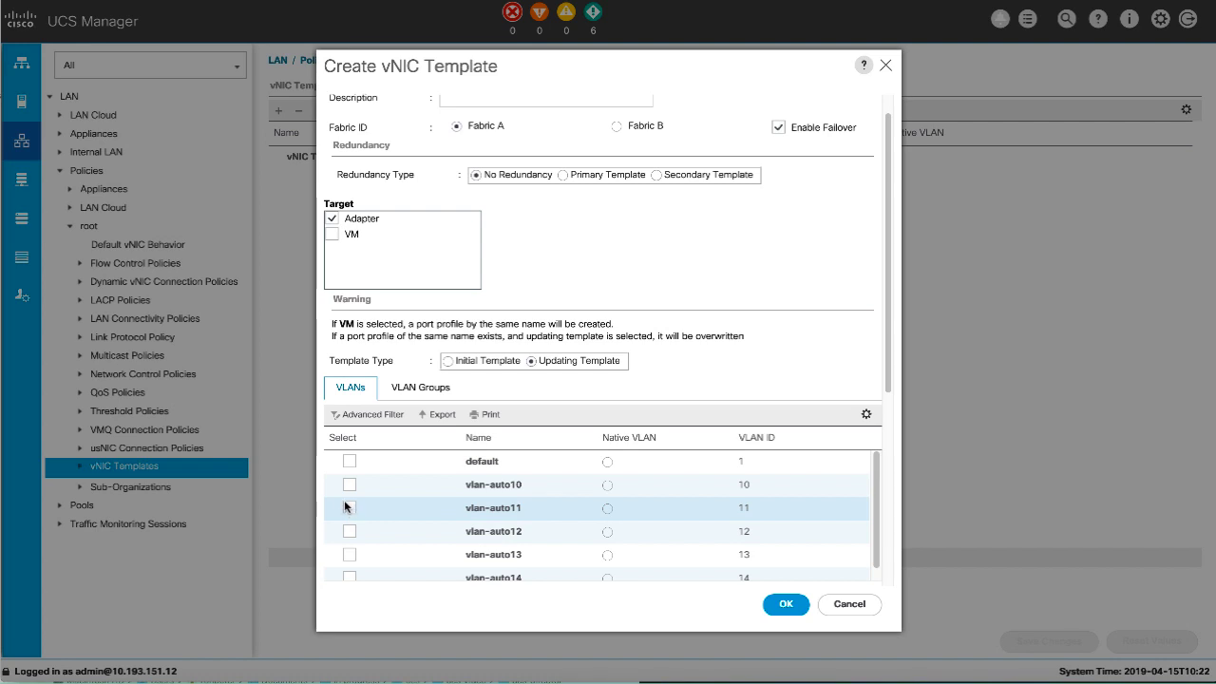
Select VLANs vlan-auto10 and vlan-auto11, returning to the VLANs list.
{"action": "left_click", "coordinate": [348, 483]}
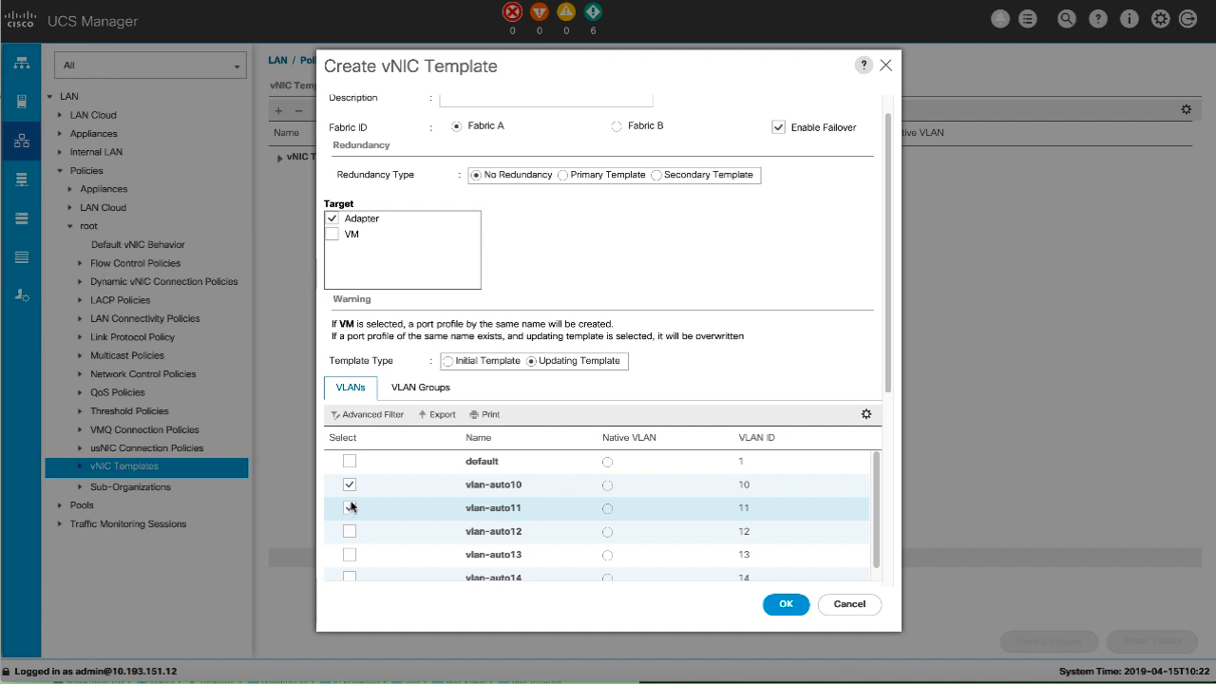
{"action": "left_click", "coordinate": [419, 387]}
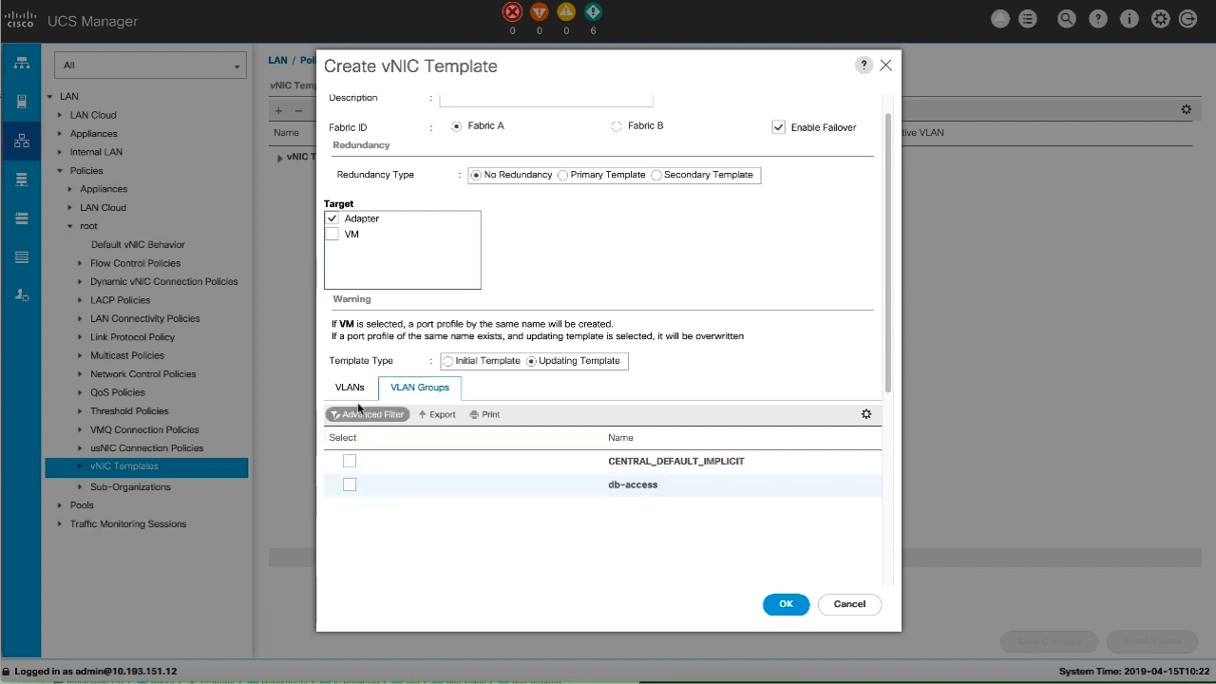
{"action": "left_click", "coordinate": [349, 386]}
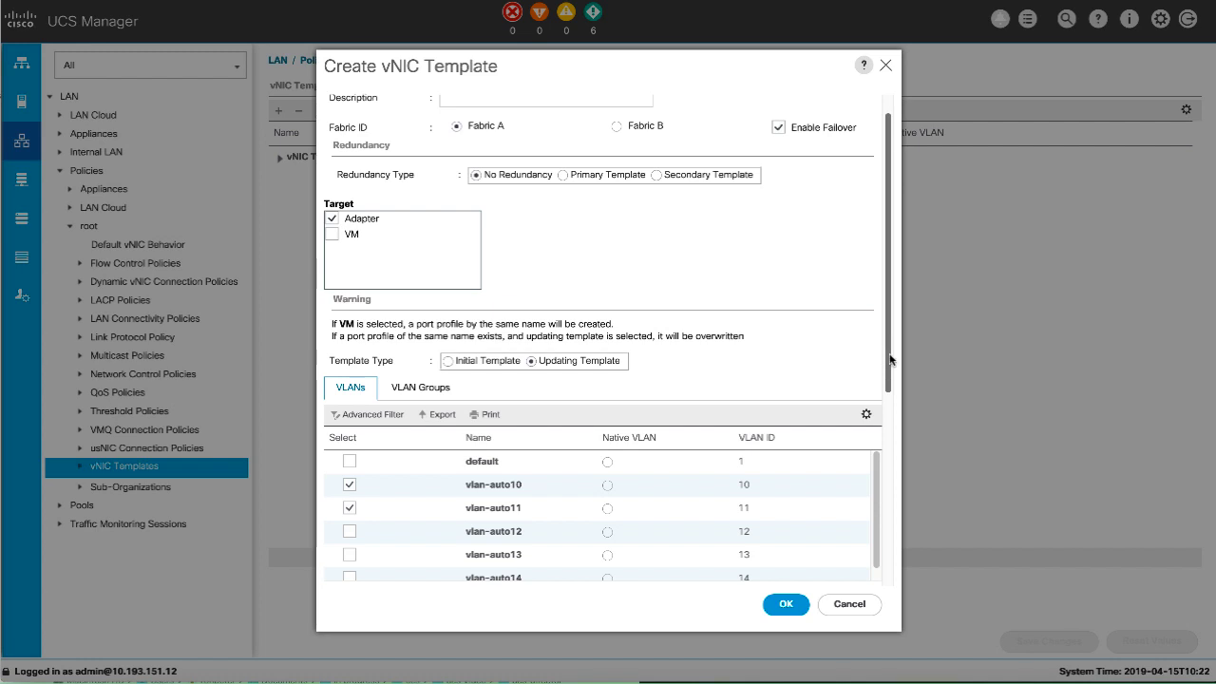
Create the webserver-eth0 template and dismiss the success message.
{"action": "scroll", "scroll_direction": "down", "scroll_amount": 3}
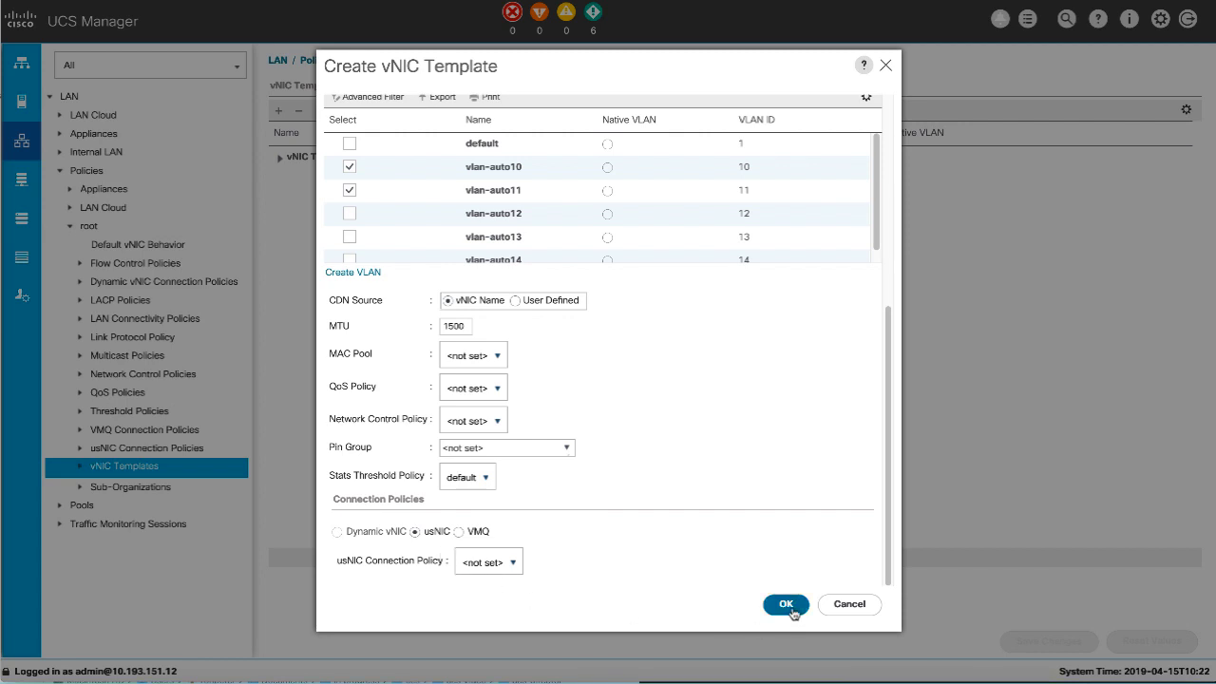
{"action": "left_click", "coordinate": [785, 604]}
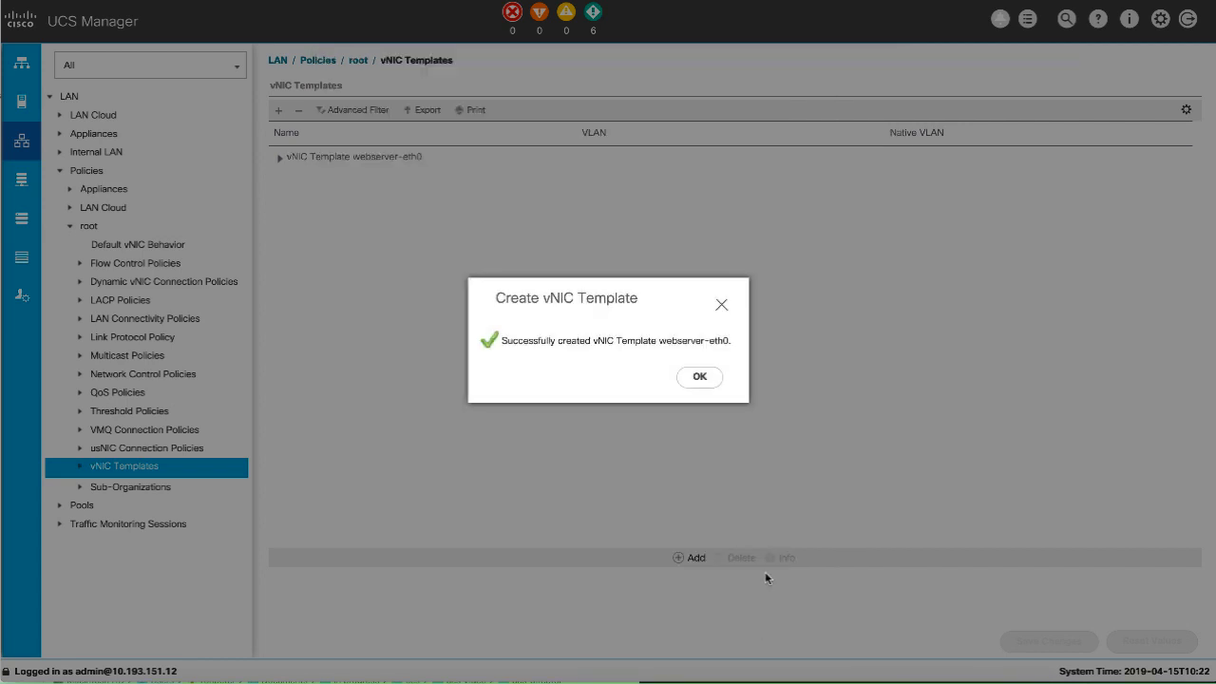
{"action": "left_click", "coordinate": [699, 377]}
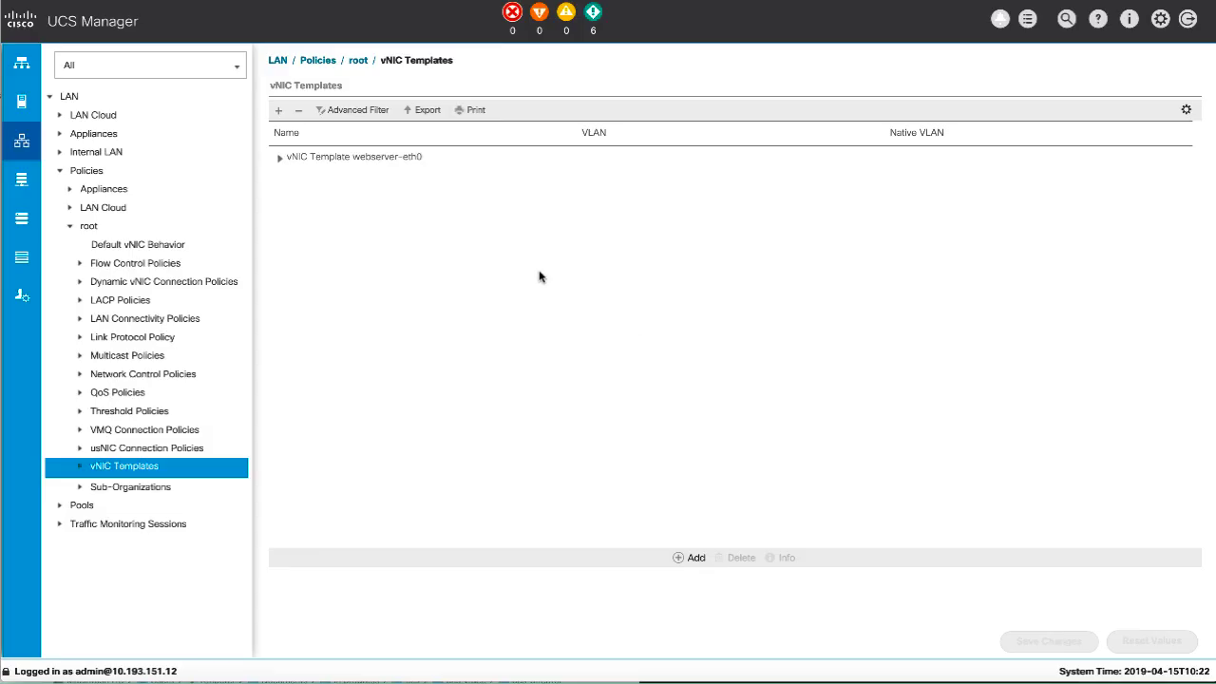